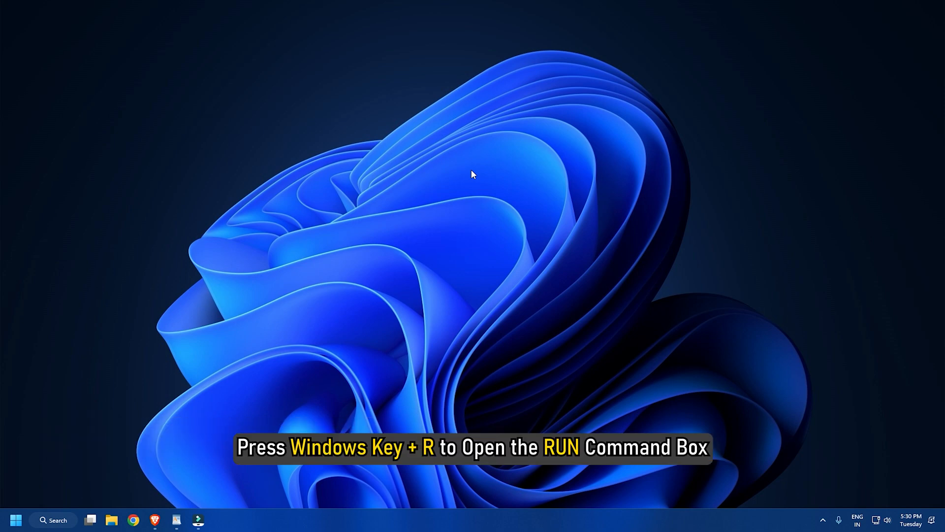
Step: Open the C:\Windows\System32\drivers folder from the Run dialog
key("Win+r")
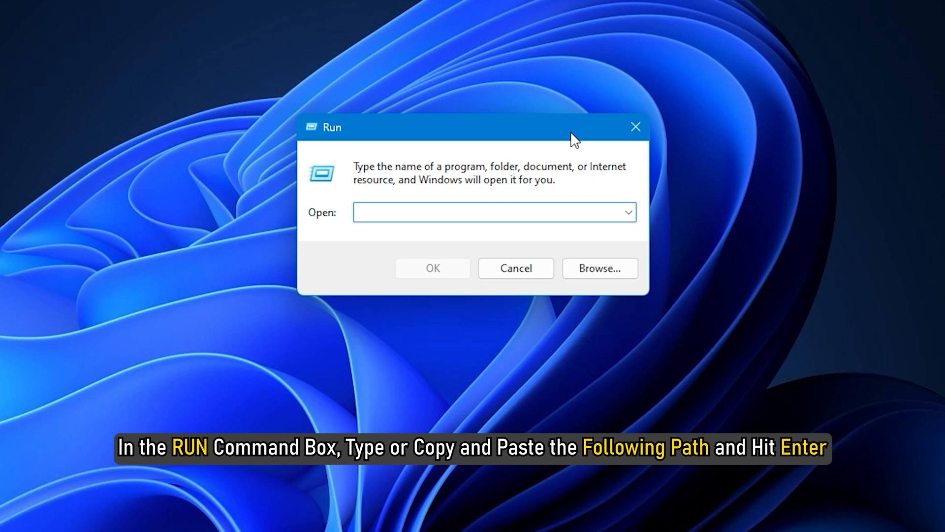
type("C:\\Windows\\System32\\drivers")
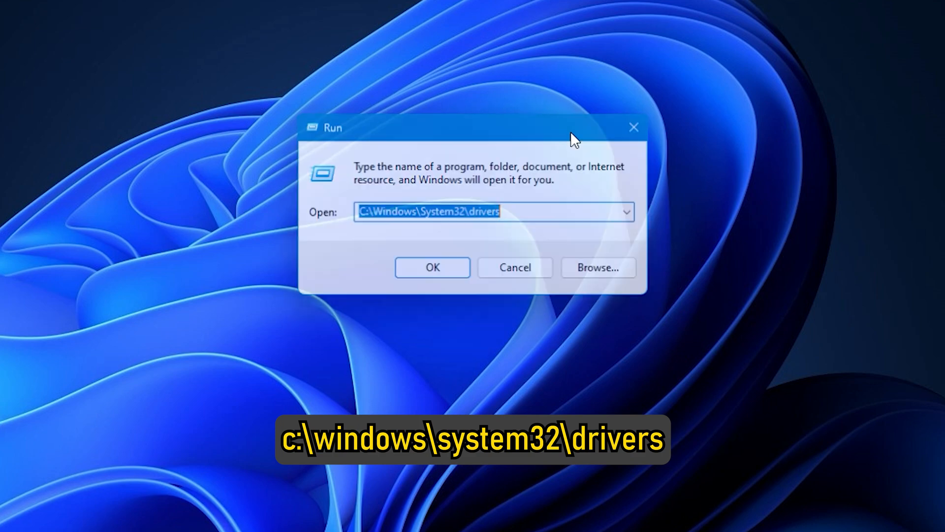
left_click(432, 268)
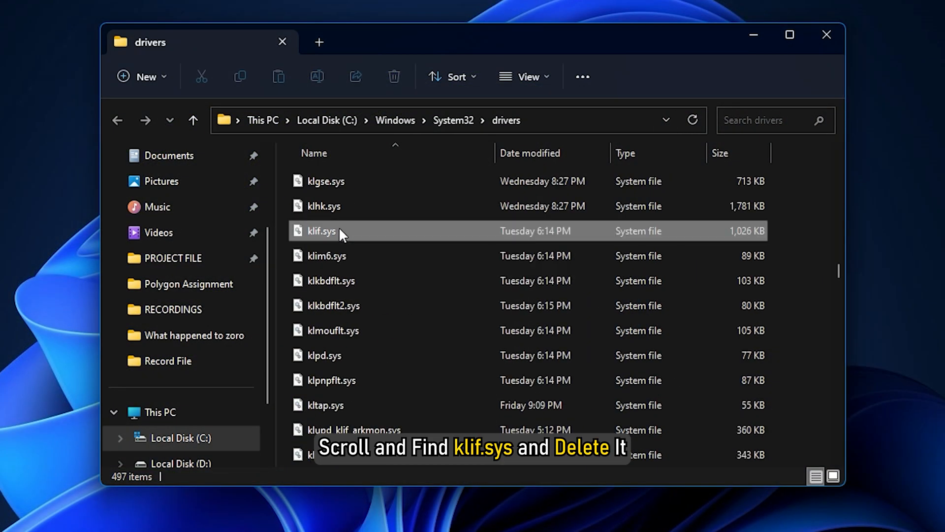
Step: Delete the klif.sys driver file from the drivers folder via its context menu
right_click(321, 230)
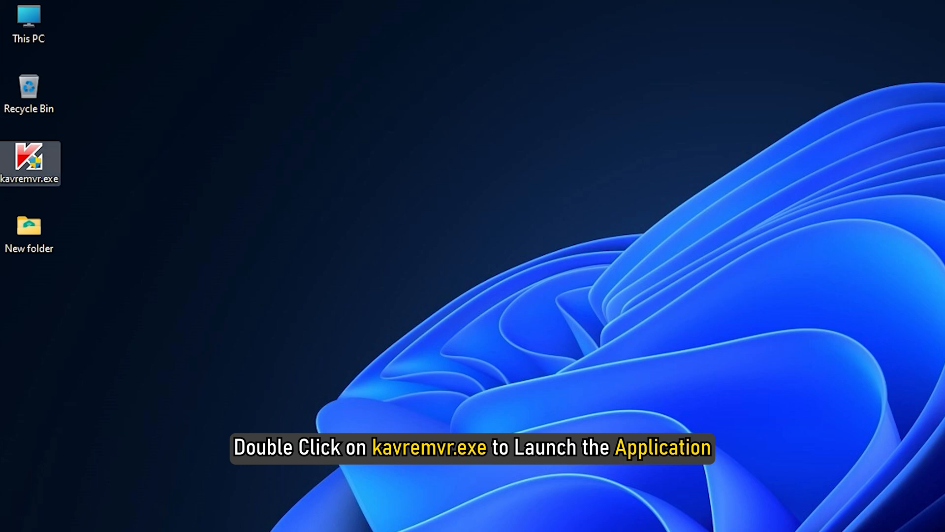
Step: Run kavremvr.exe with captcha 59527019, remove the detected Kaspersky products and acknowledge the reboot notice
double_click(31, 158)
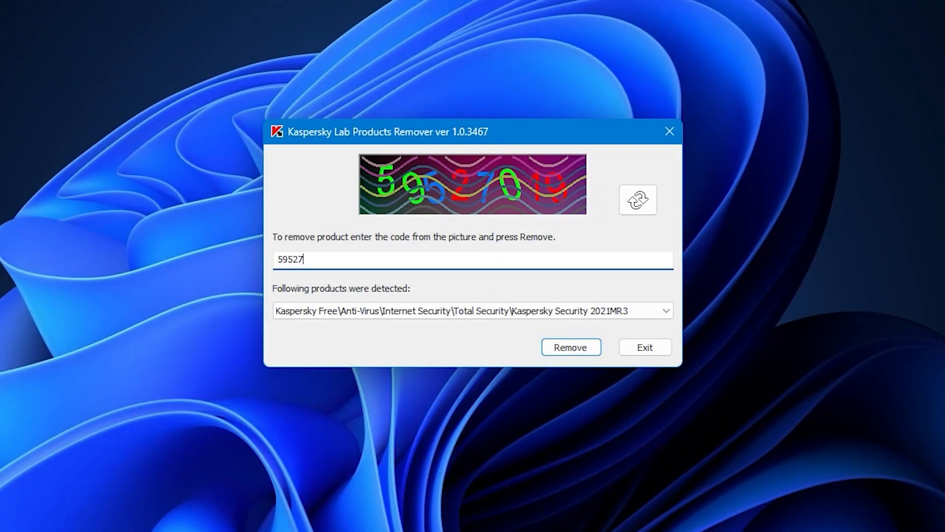
type("019")
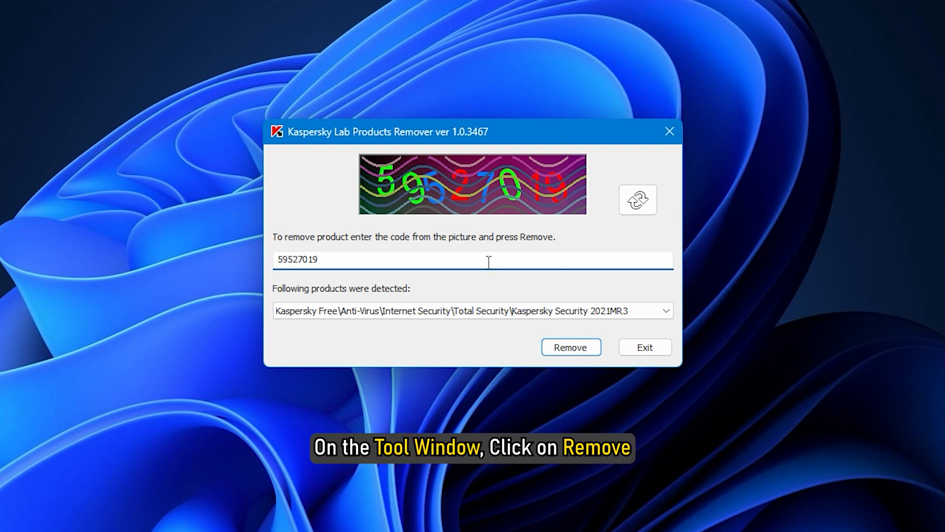
left_click(571, 347)
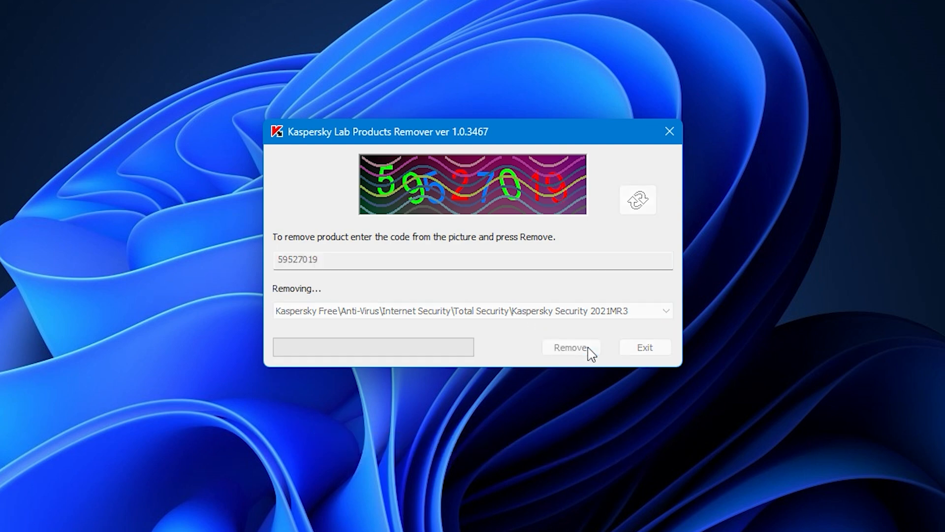
left_click(571, 347)
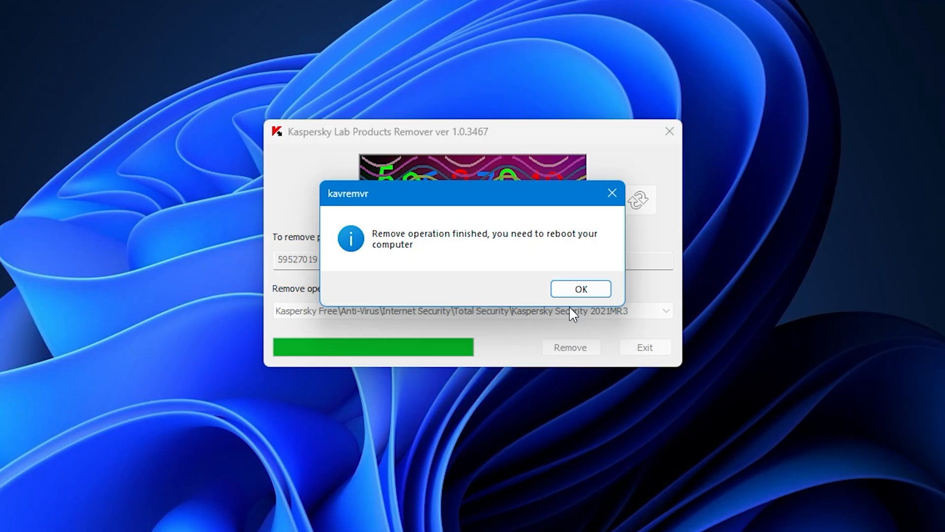
left_click(581, 288)
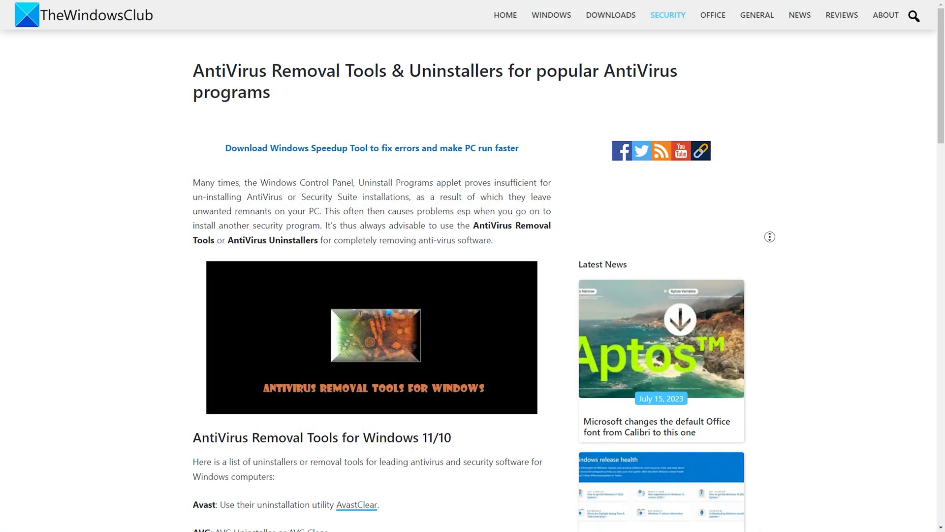
Step: Scroll through TheWindowsClub's list of antivirus removal tools and uninstallers
scroll("down", 3)
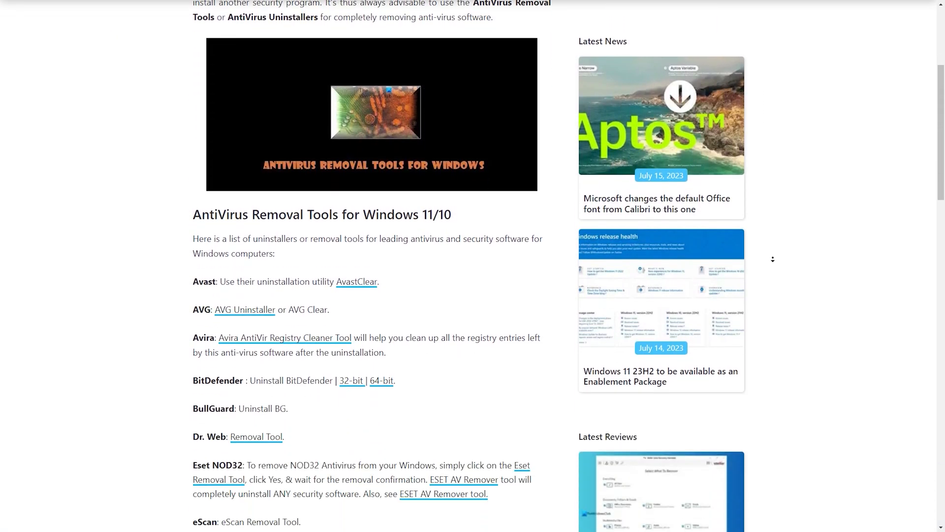
scroll("down", 3)
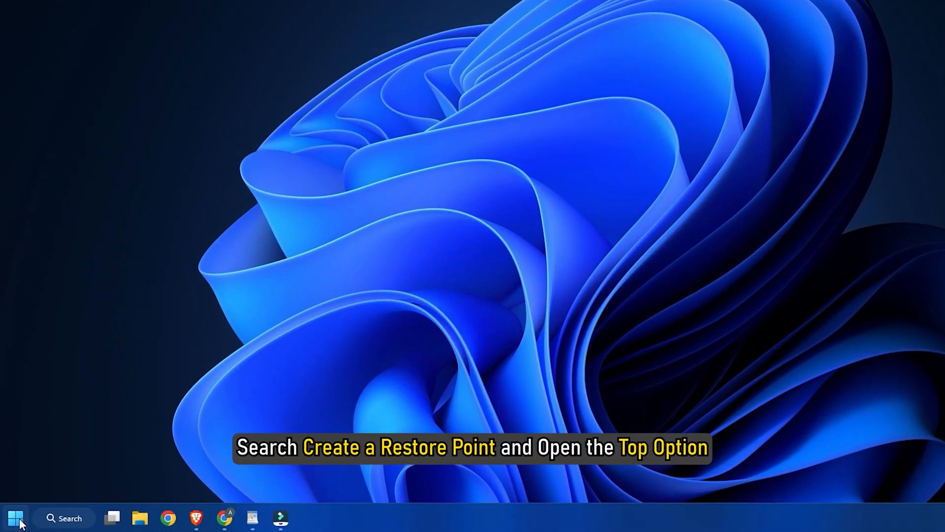
Step: Launch the System Restore wizard from the restore point settings and continue to the restore point list
left_click(20, 518)
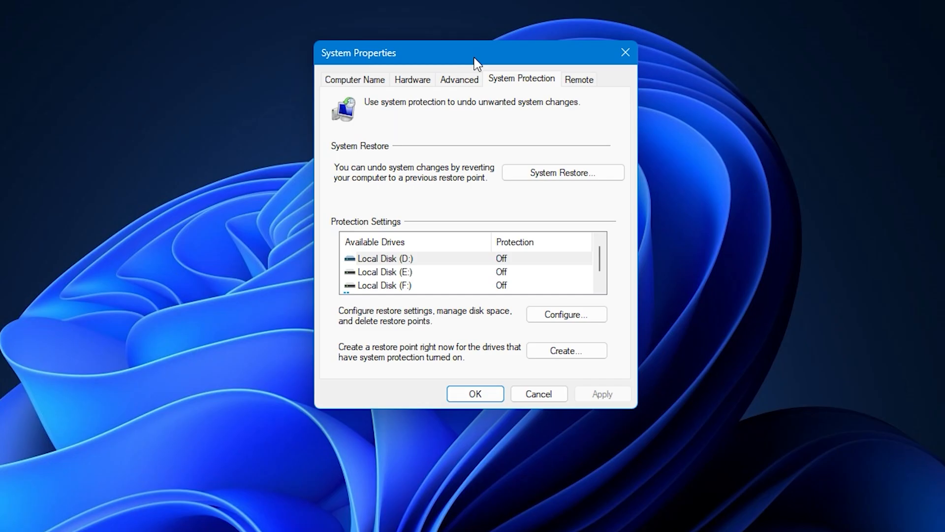
left_click(562, 172)
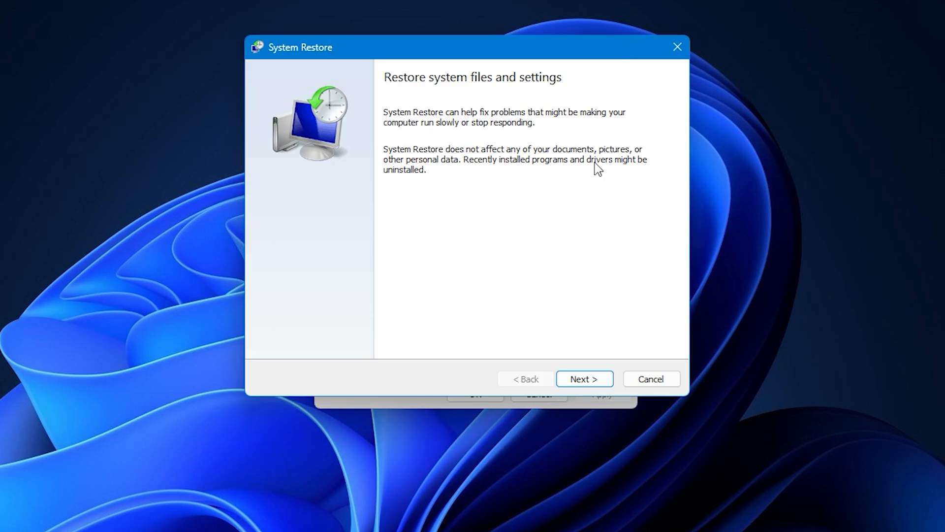
left_click(585, 378)
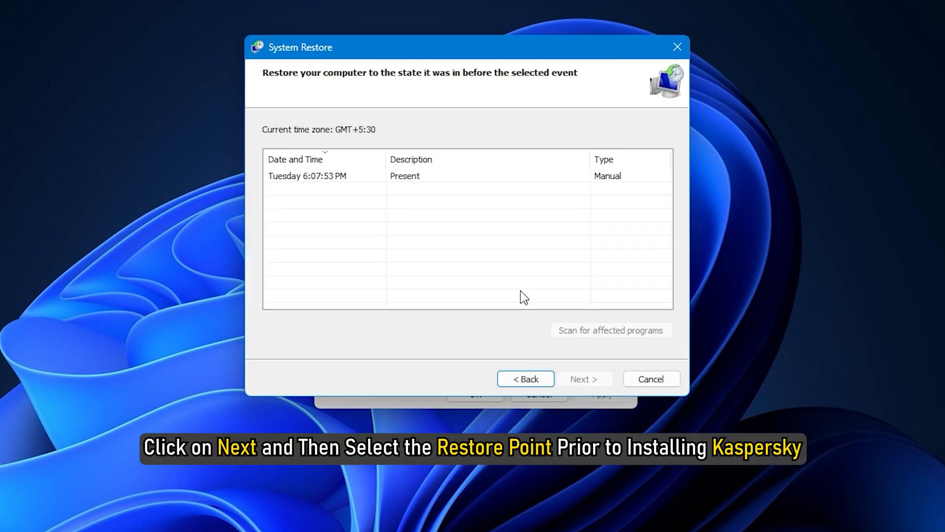
Step: Choose the Tuesday 6:07:53 PM restore point and proceed with restoring to it
left_click(404, 176)
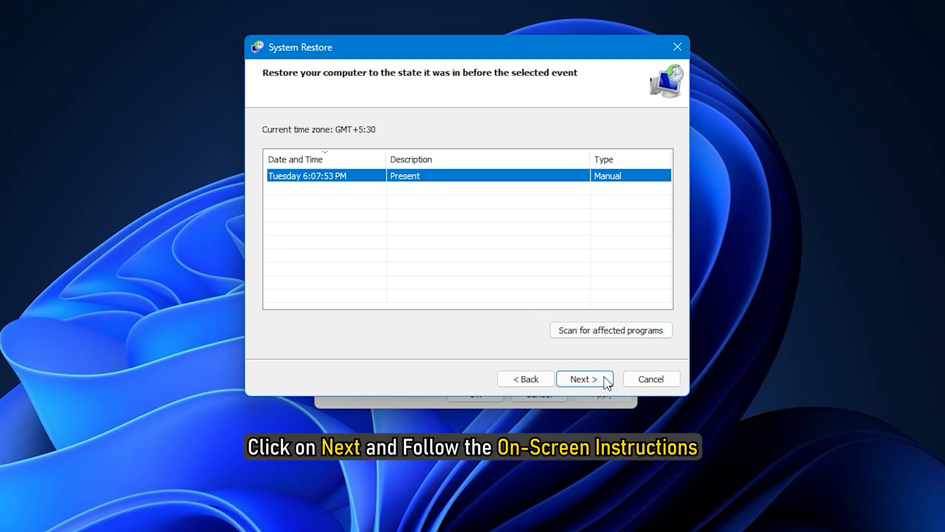
left_click(585, 378)
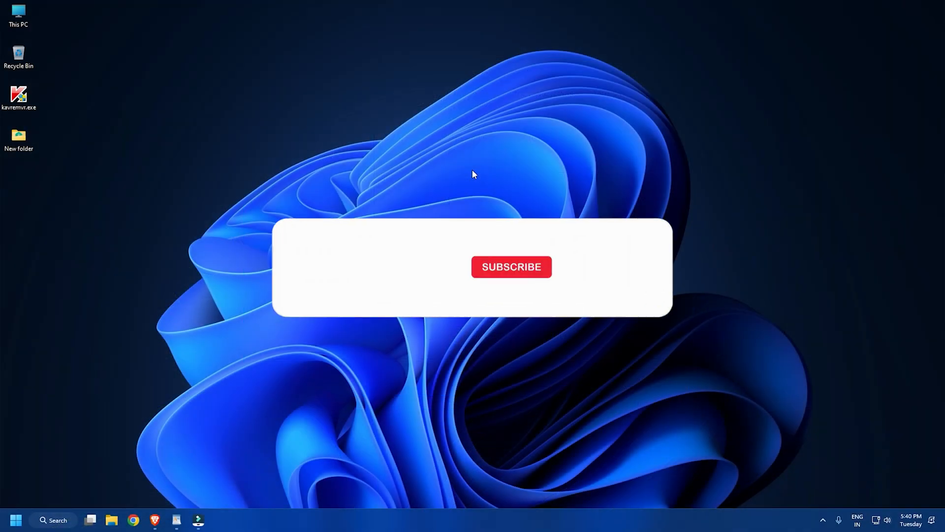
left_click(512, 267)
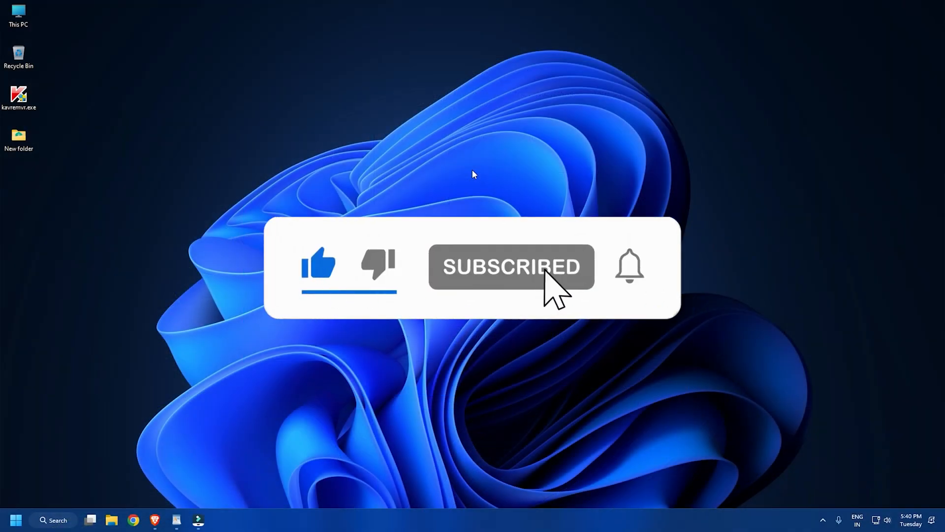